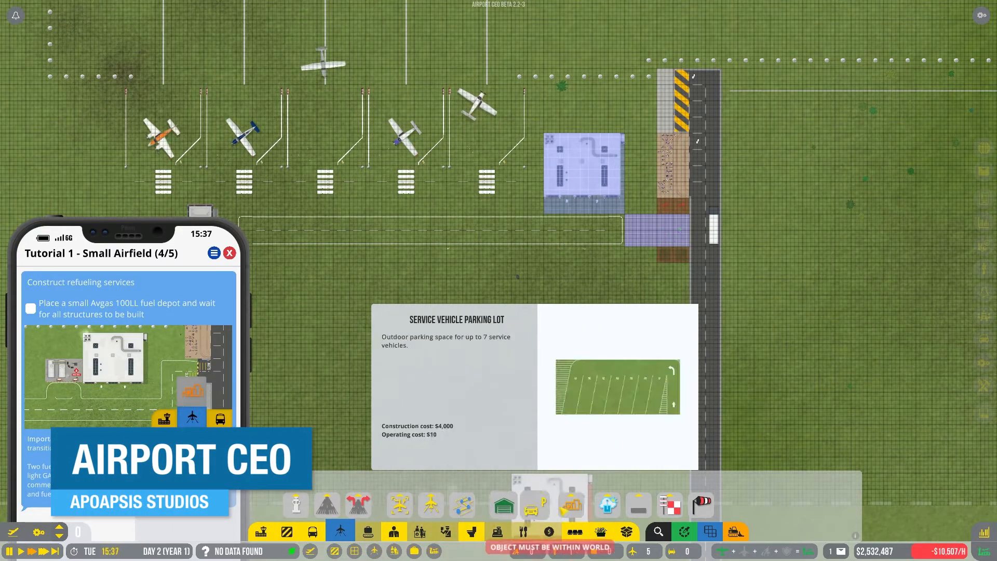
Bring up the fuel depot building options and choose the small fuel depot variation.
click(571, 502)
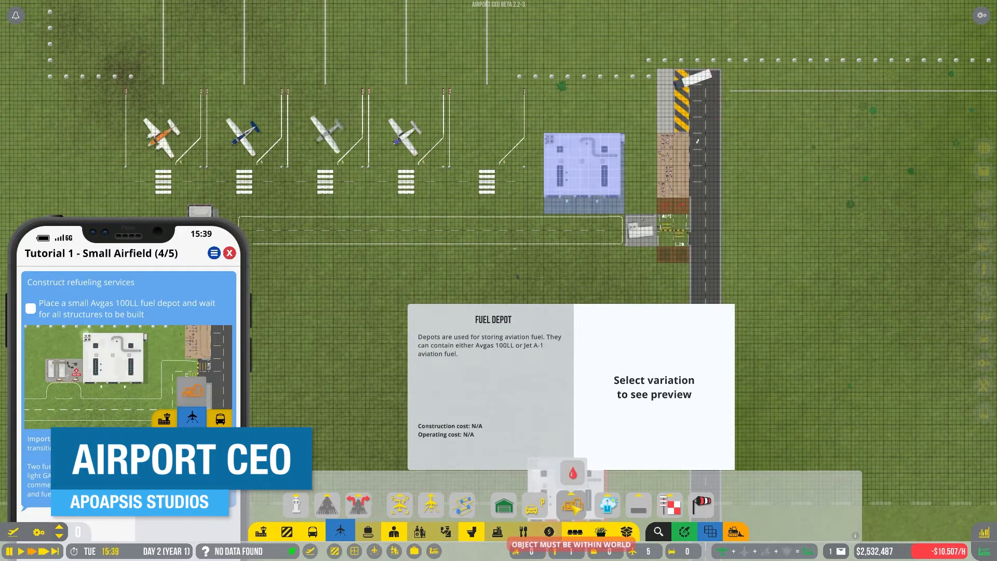
click(572, 505)
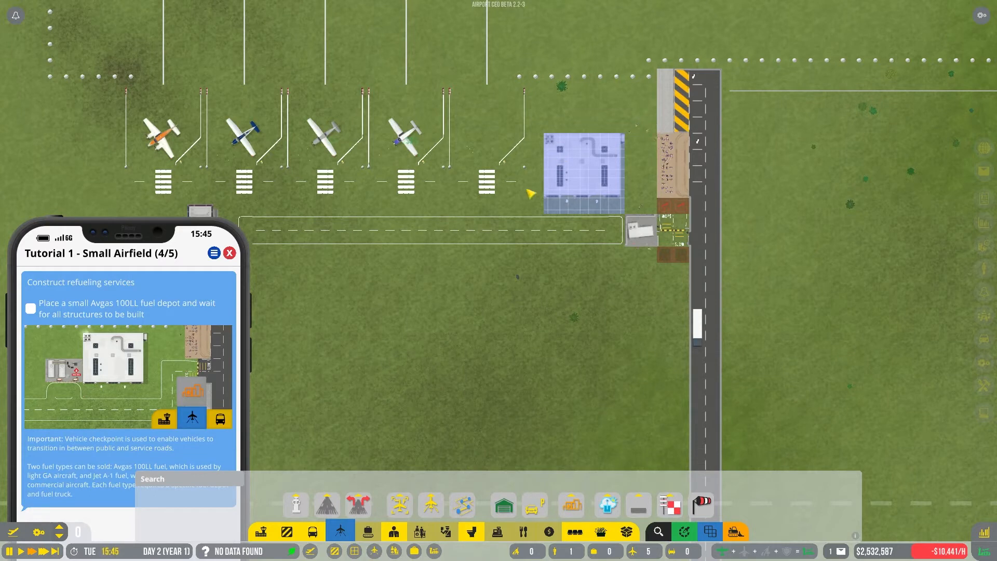
click(570, 505)
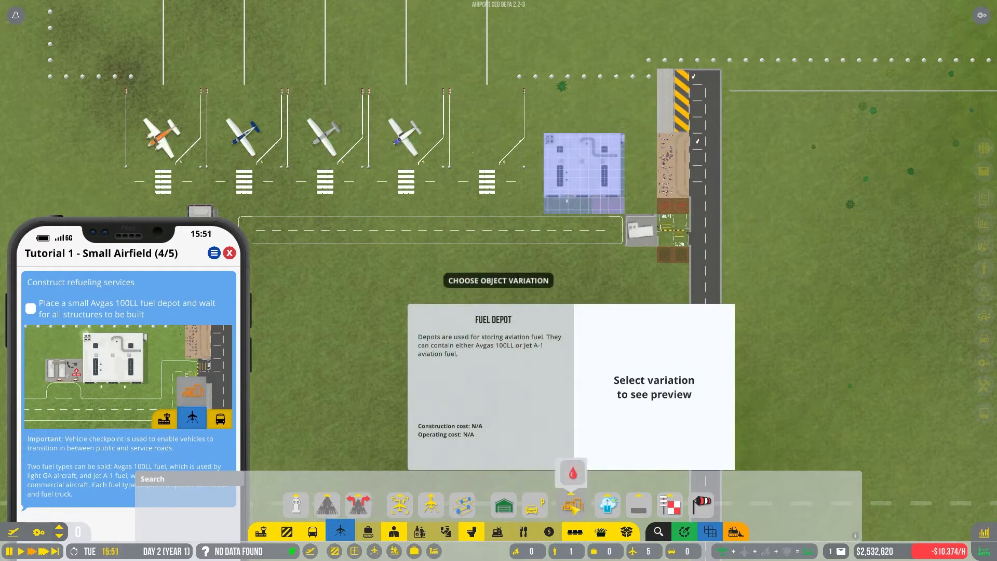
click(572, 472)
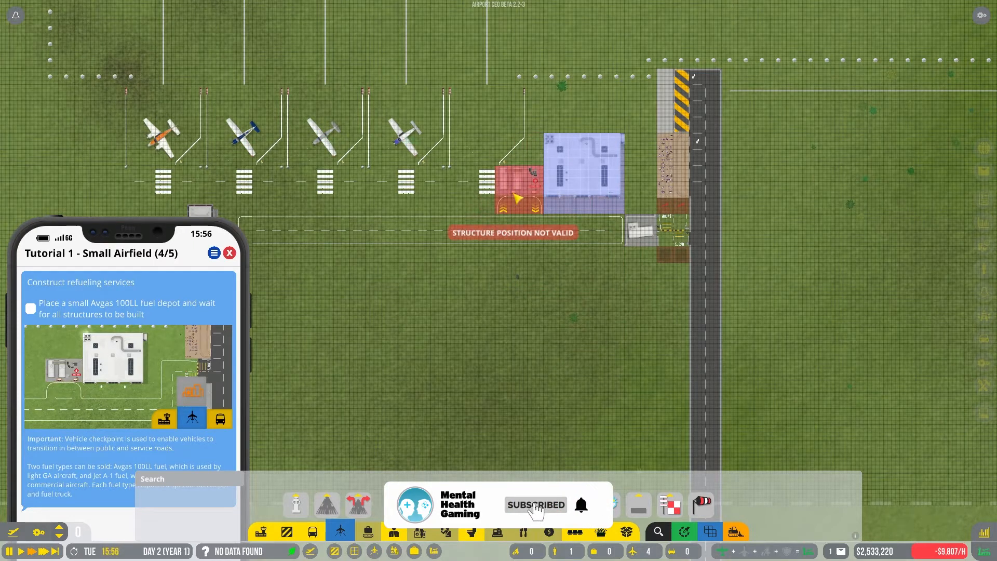
mouse_move(582, 274)
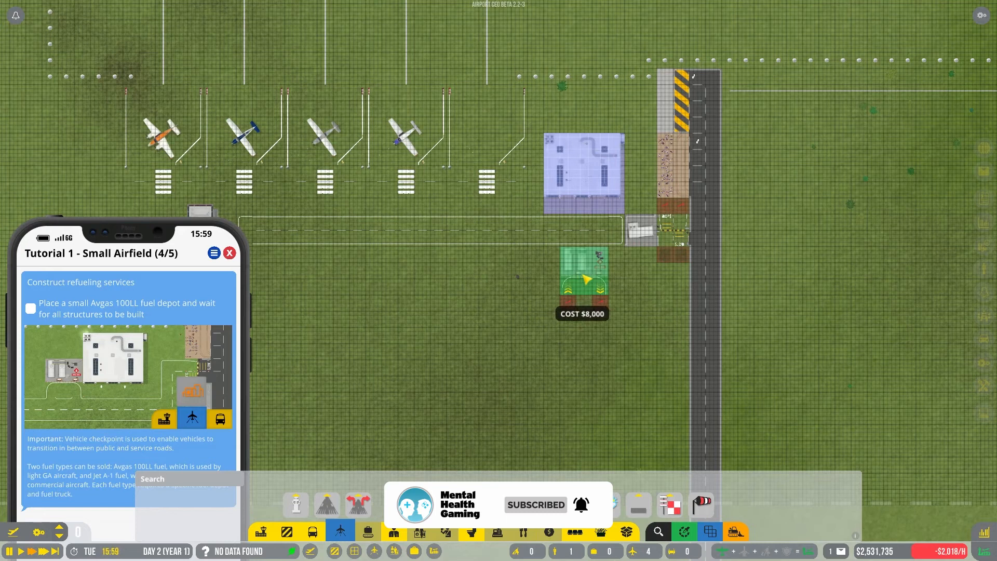
mouse_move(513, 273)
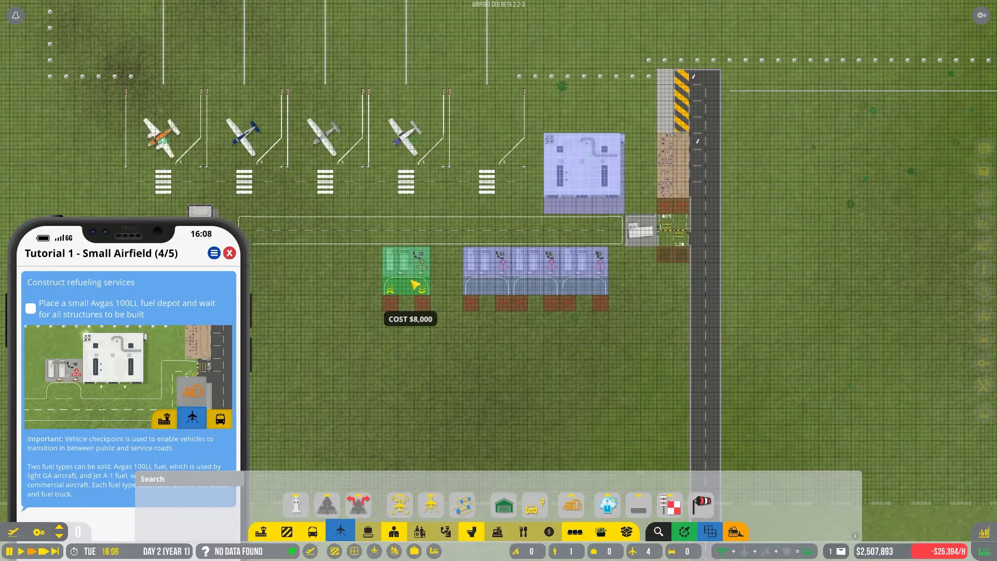
mouse_move(492, 275)
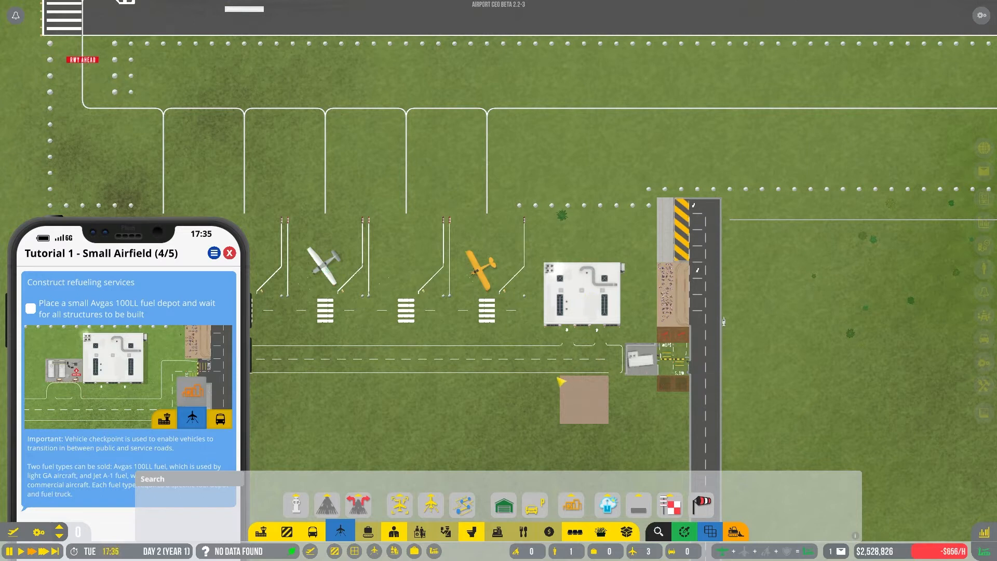
click(572, 505)
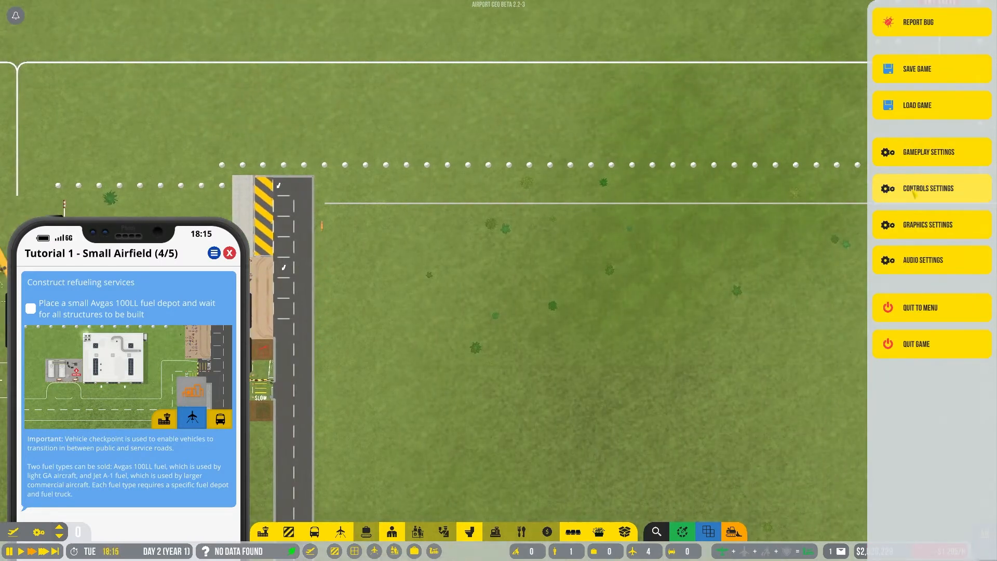
click(926, 188)
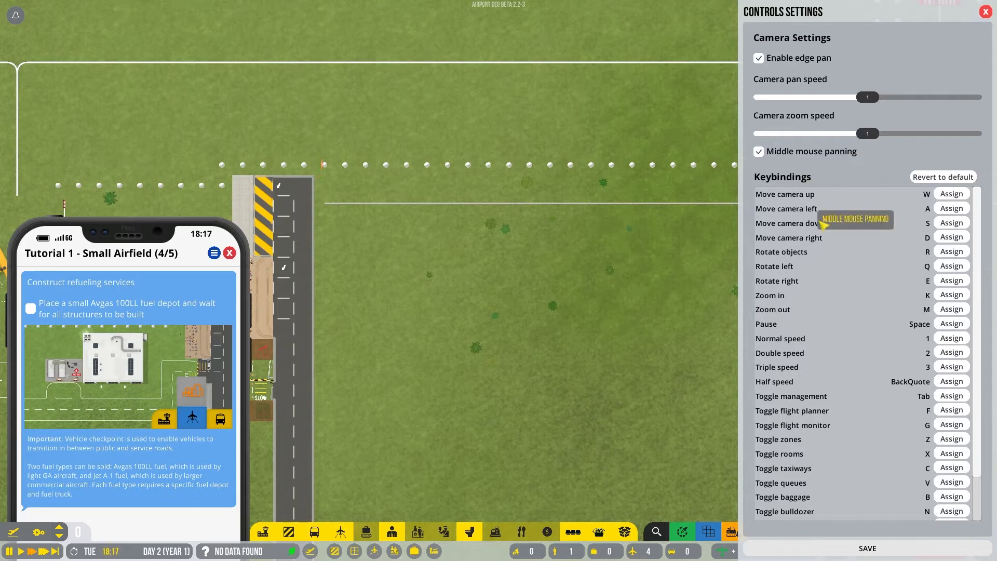
mouse_move(723, 256)
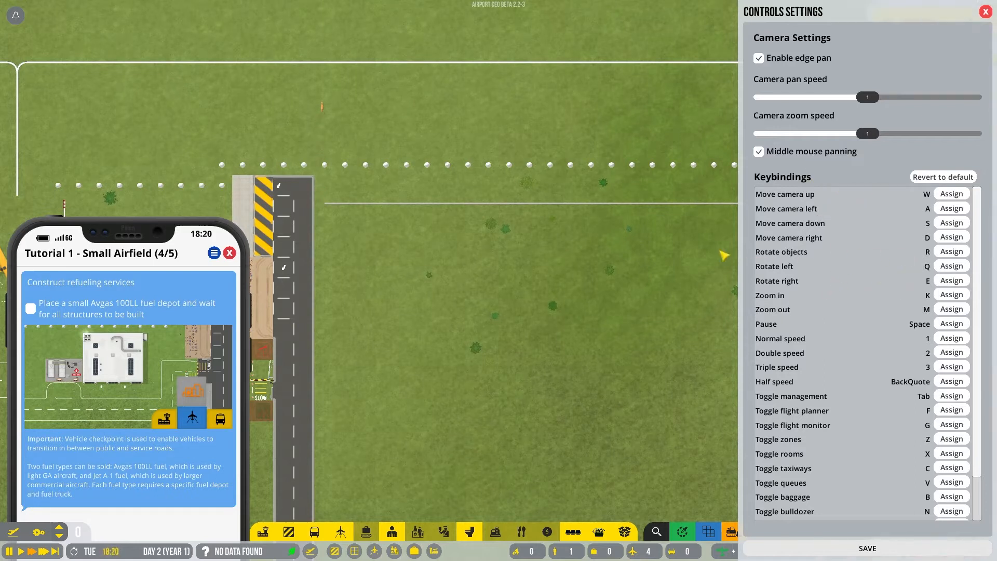
click(984, 12)
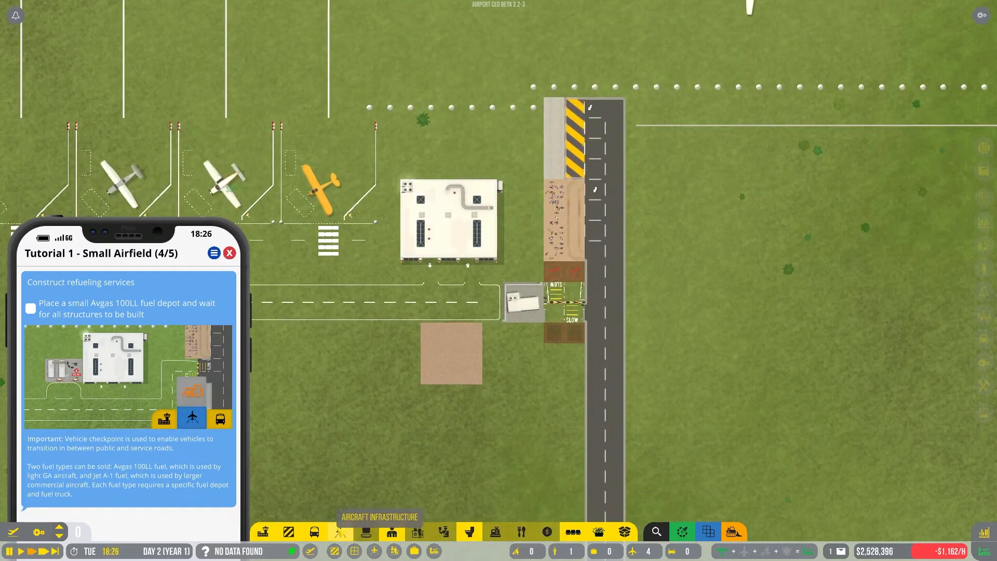
Close the construction options and run at normal speed while the depot finishes building.
click(340, 532)
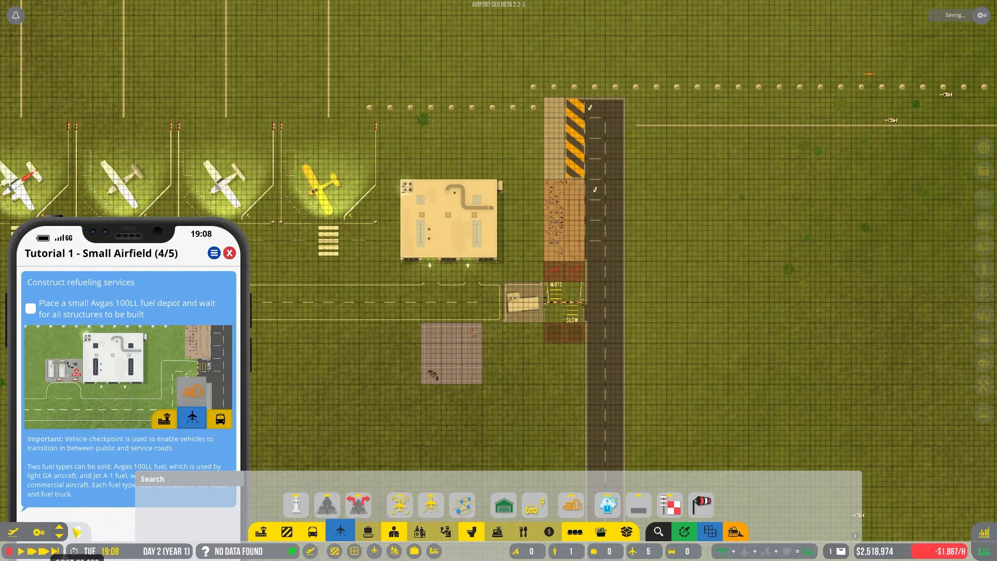
click(24, 551)
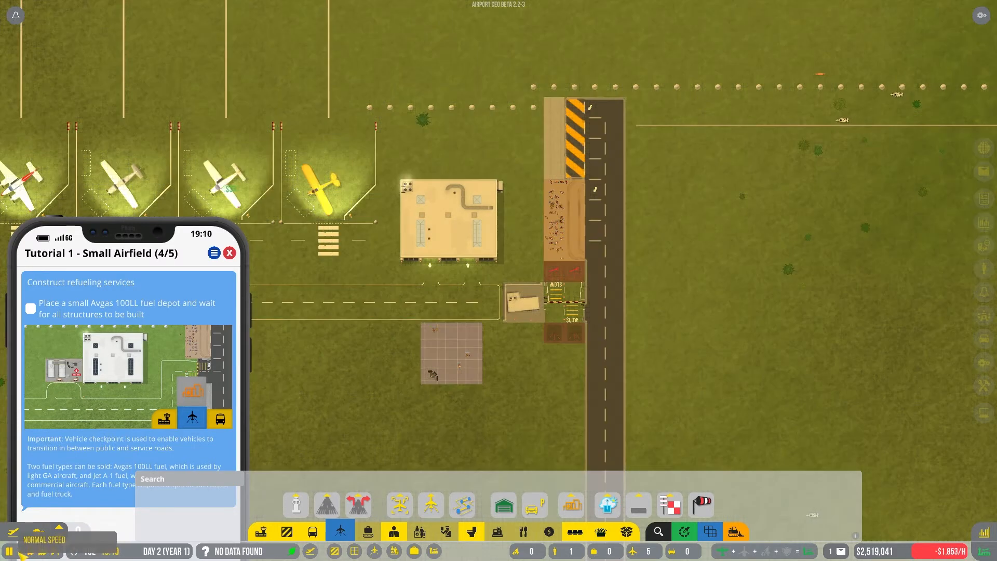
click(52, 552)
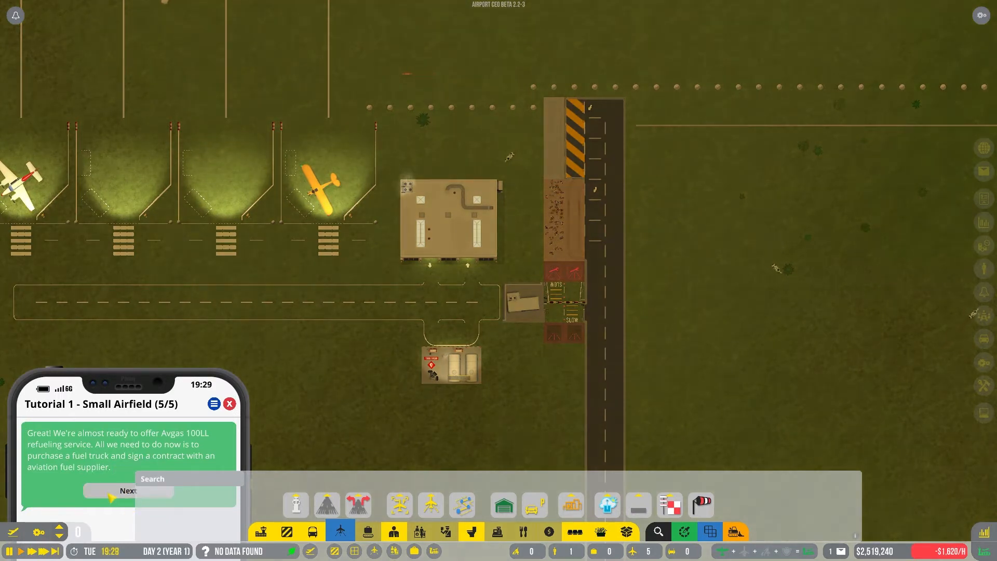
Advance the tutorial, view vehicle depot, ramp and ATC tower details, then open management overview.
click(128, 490)
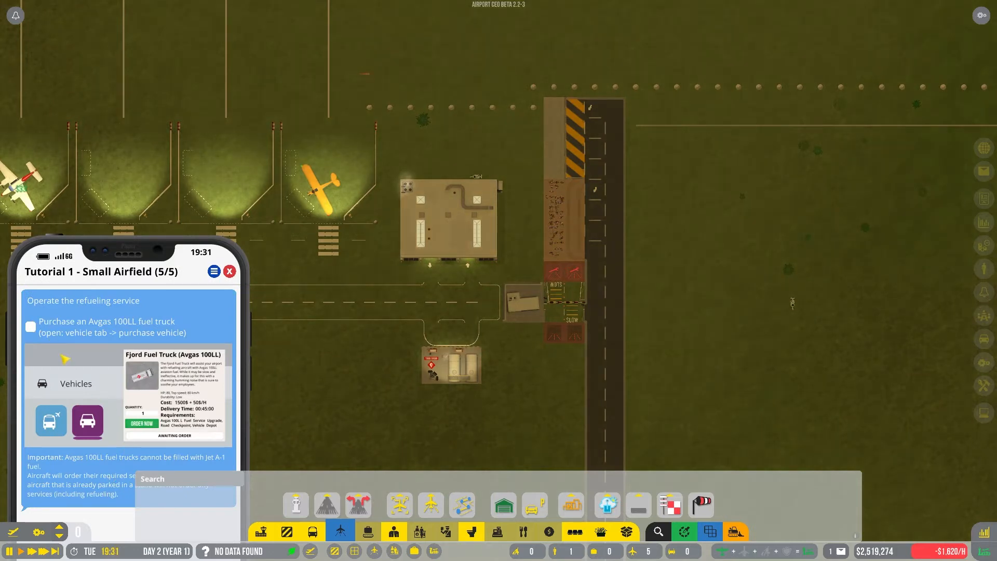
mouse_move(274, 469)
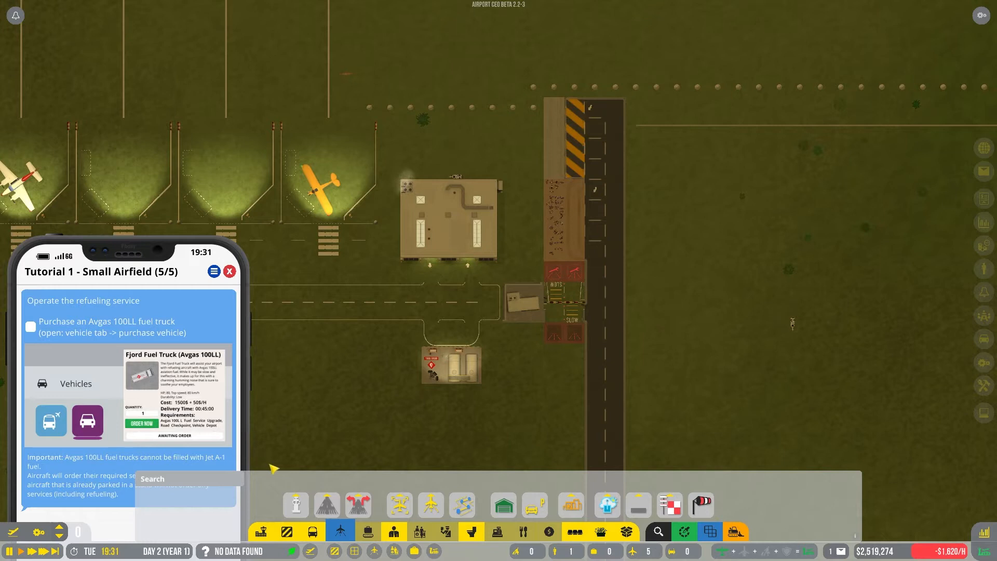
click(294, 503)
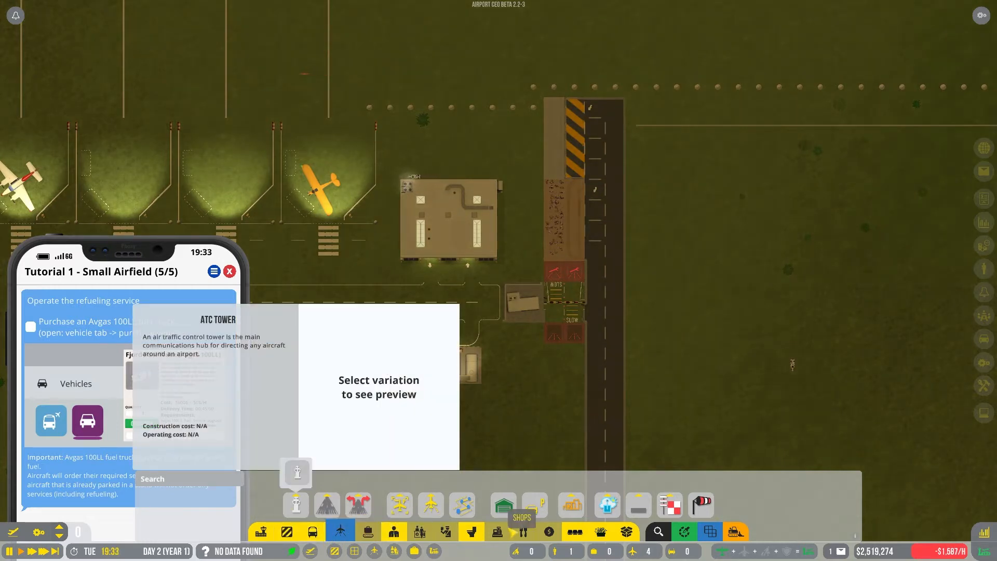
click(502, 505)
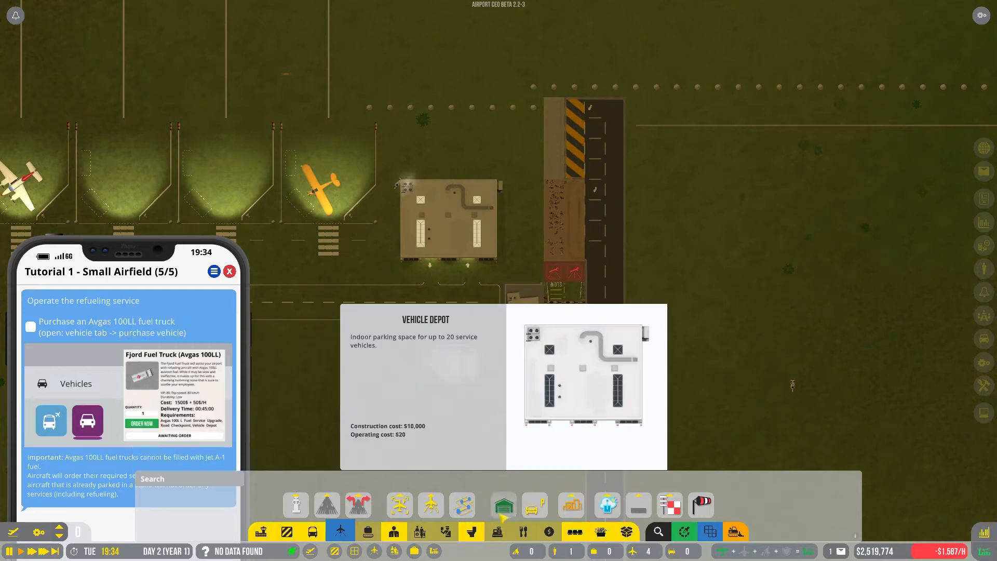
click(534, 505)
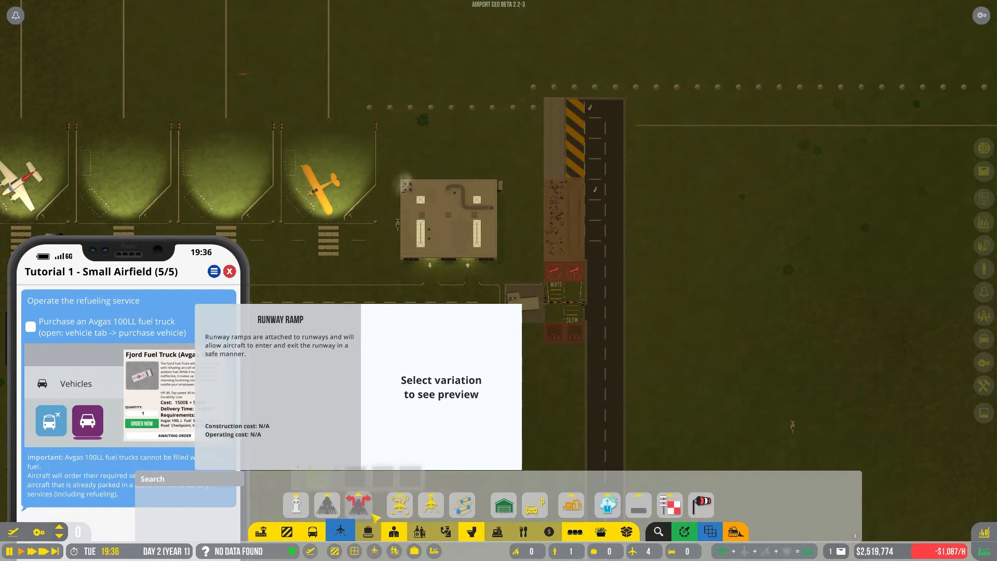
click(295, 504)
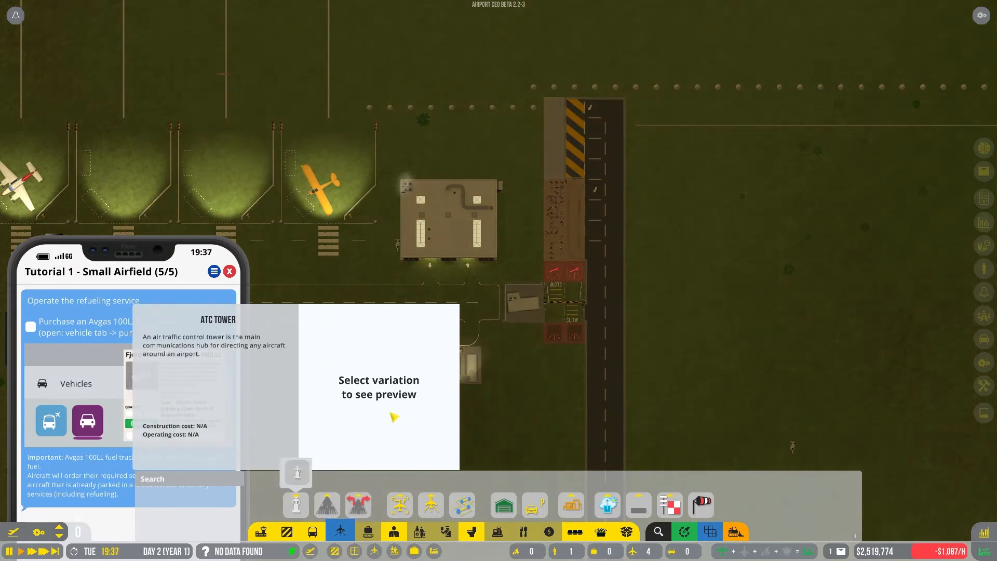
click(481, 47)
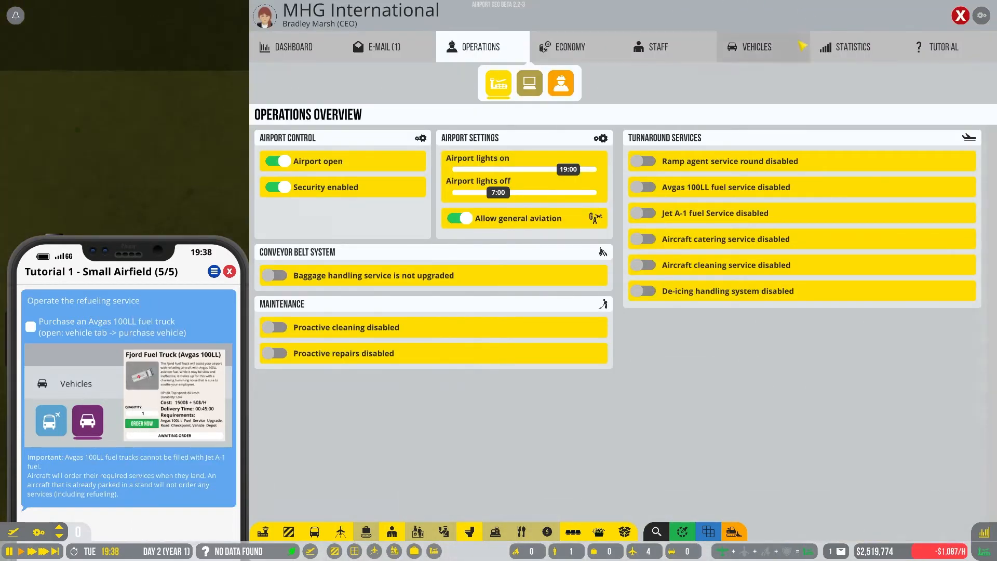
Order a Fjord Fuel Truck (Avgas 100LL) and dismiss the missing-depot requirements warning.
click(756, 46)
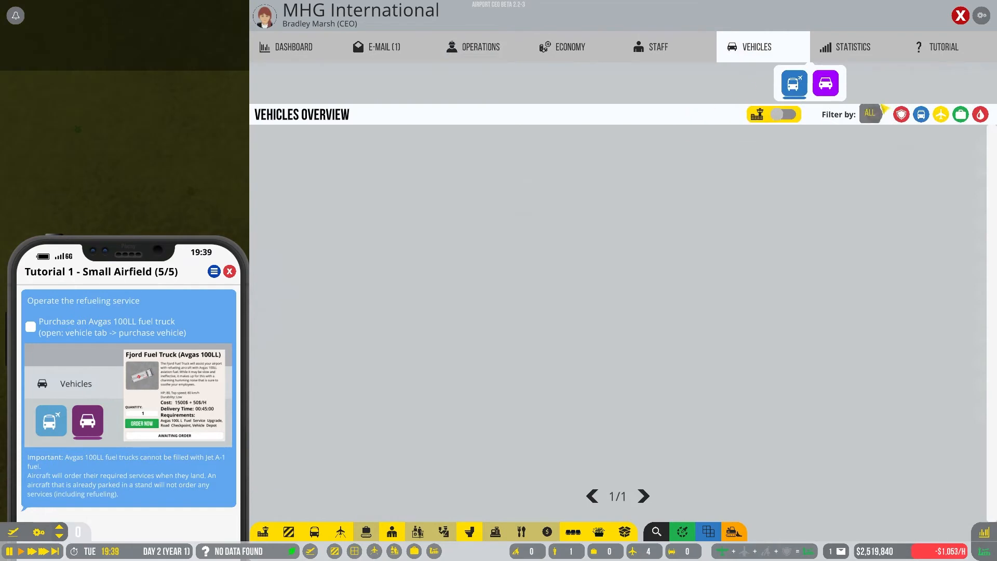
mouse_move(793, 83)
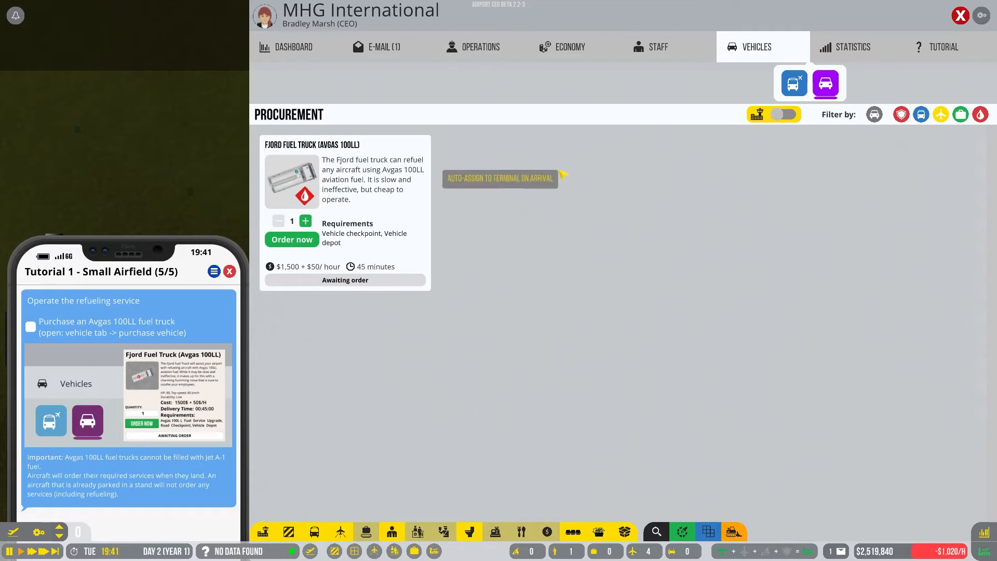
mouse_move(453, 250)
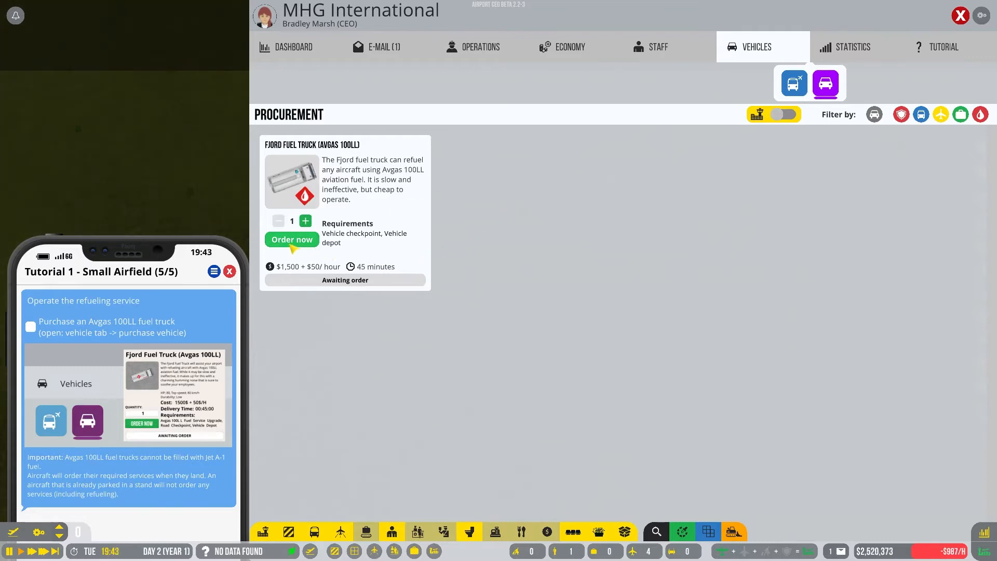
click(291, 240)
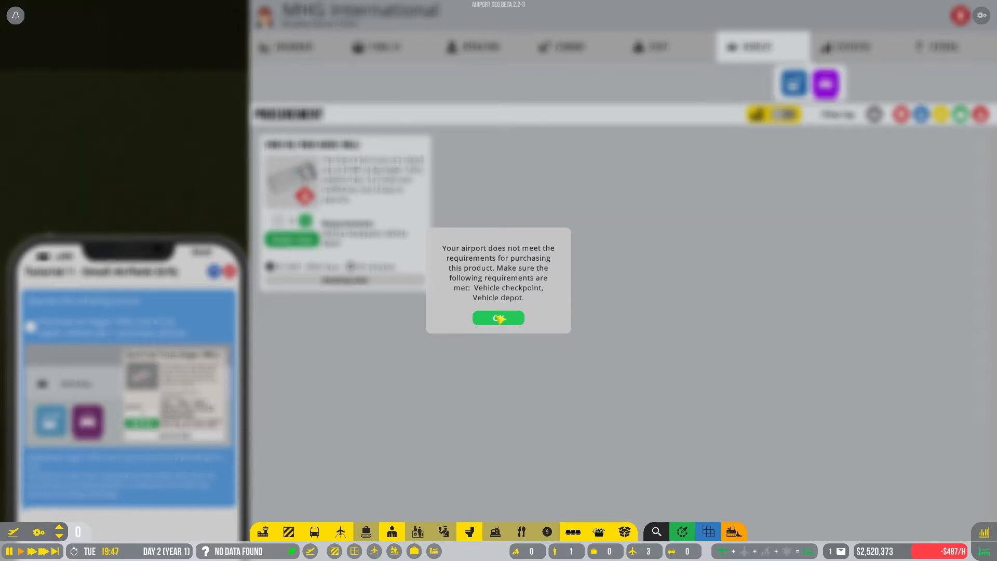
click(497, 317)
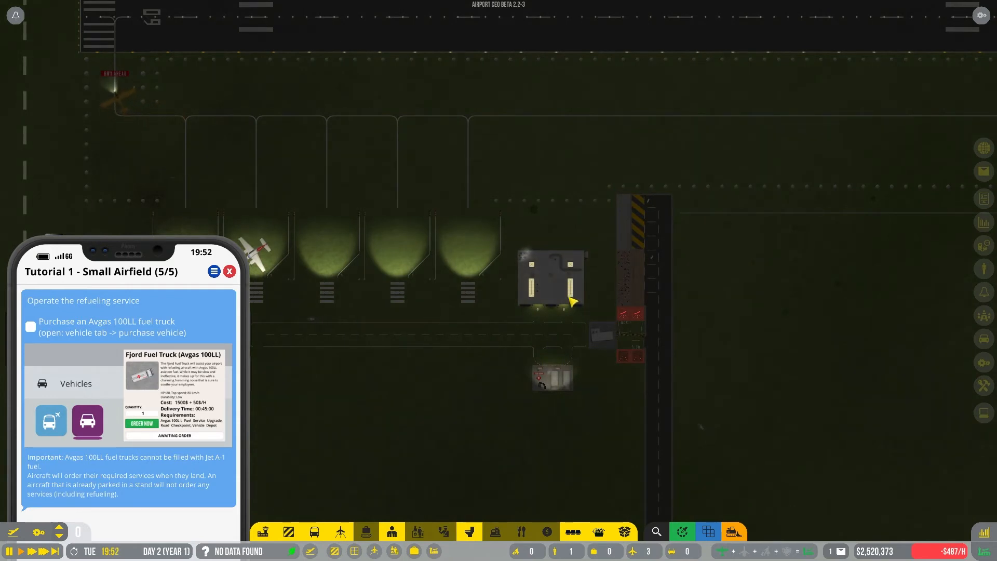
Bring up the airport vehicle structures build category for the service area.
click(552, 278)
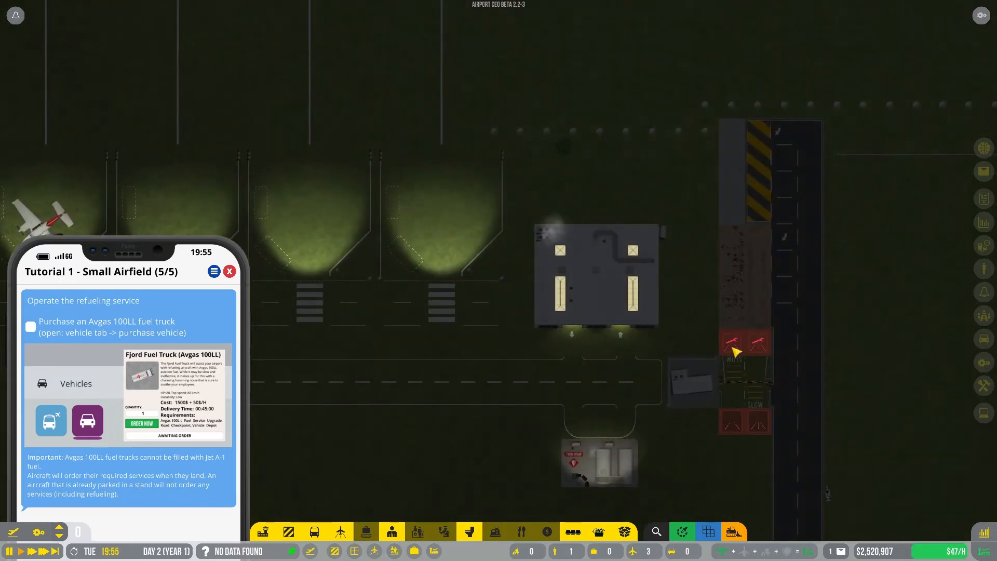
mouse_move(807, 405)
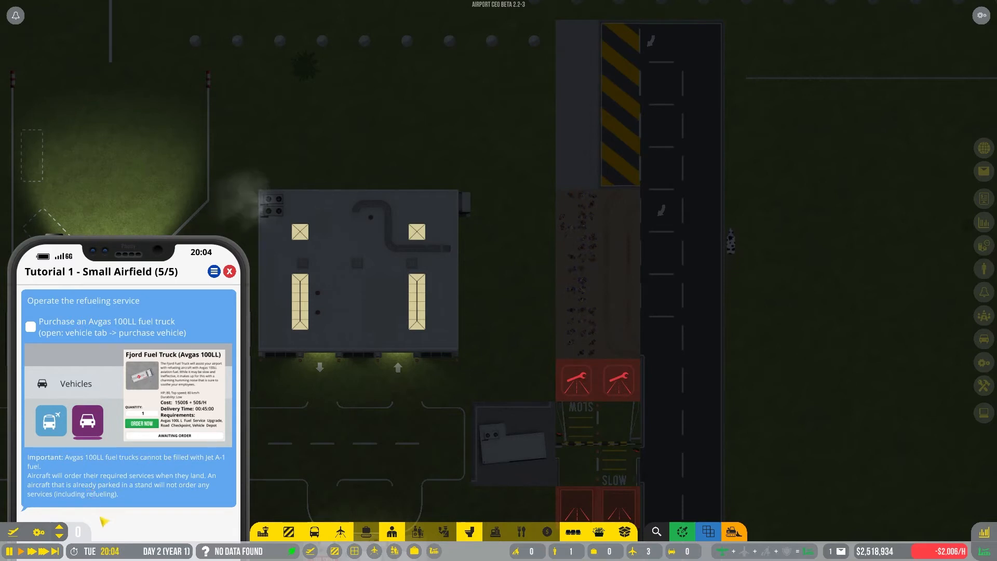
mouse_move(340, 532)
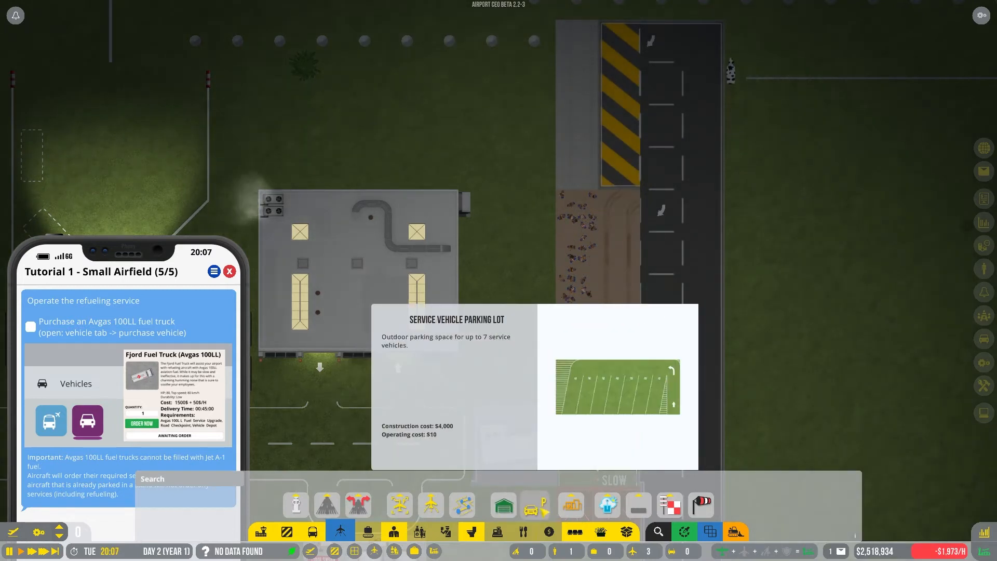
Browse the road and service road variations, then close build mode.
click(340, 532)
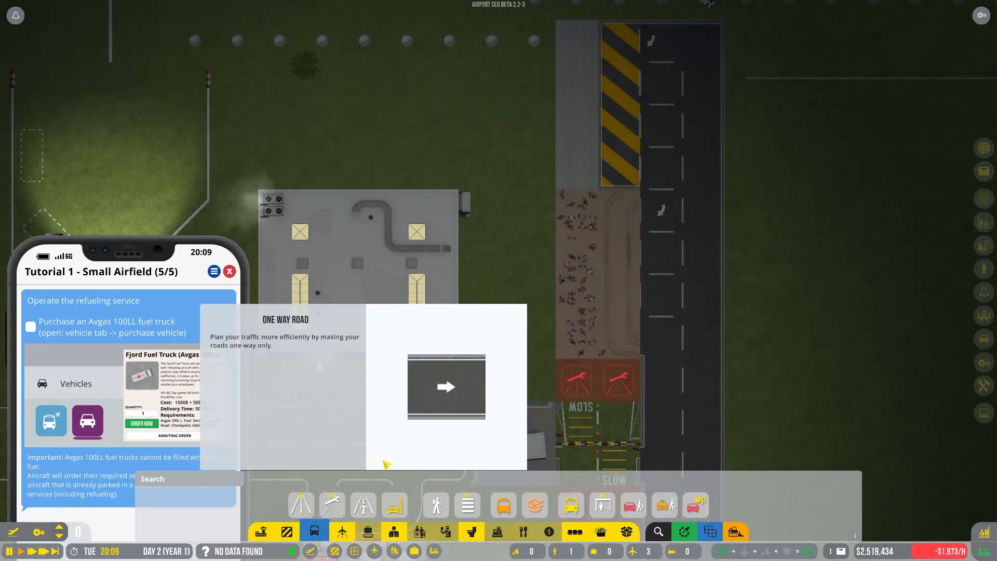
click(331, 505)
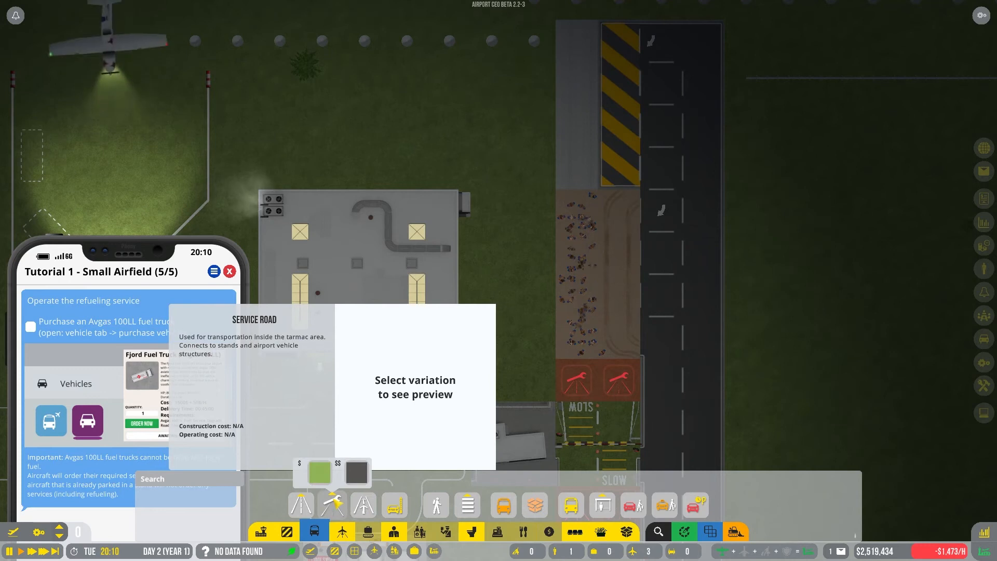
click(394, 505)
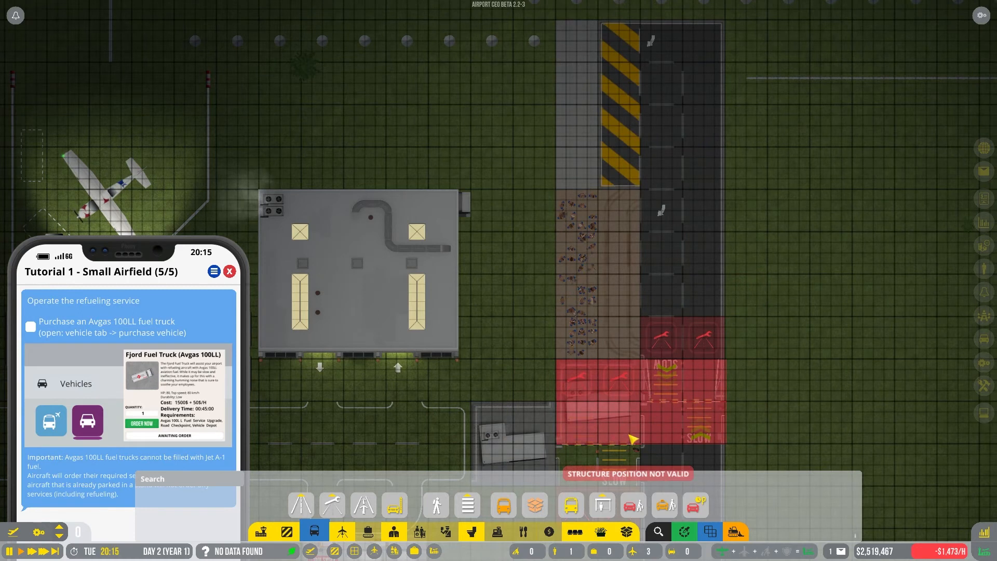
click(601, 505)
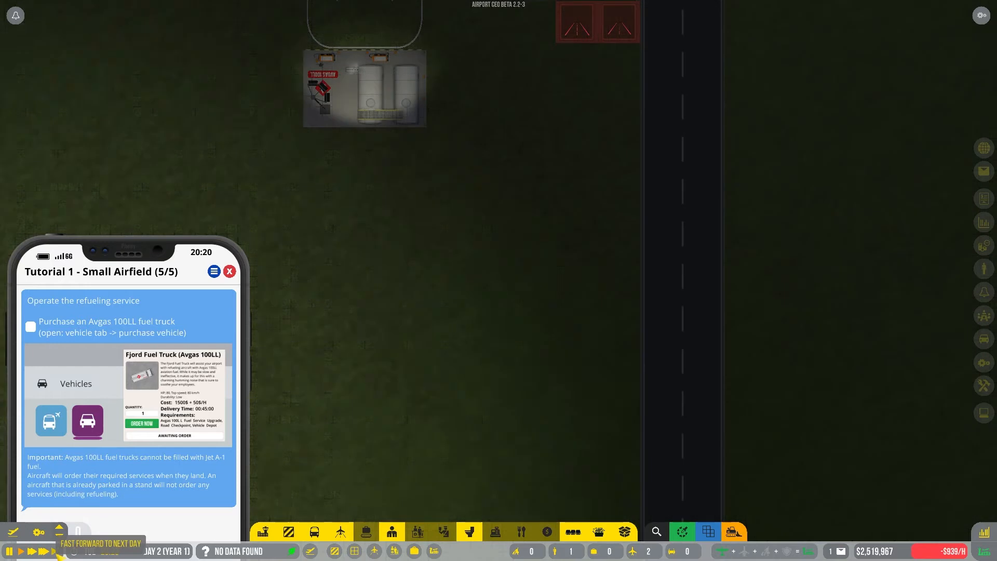
Use the bottom-left time controls while surveying the area between terminal and fuel depot.
click(55, 550)
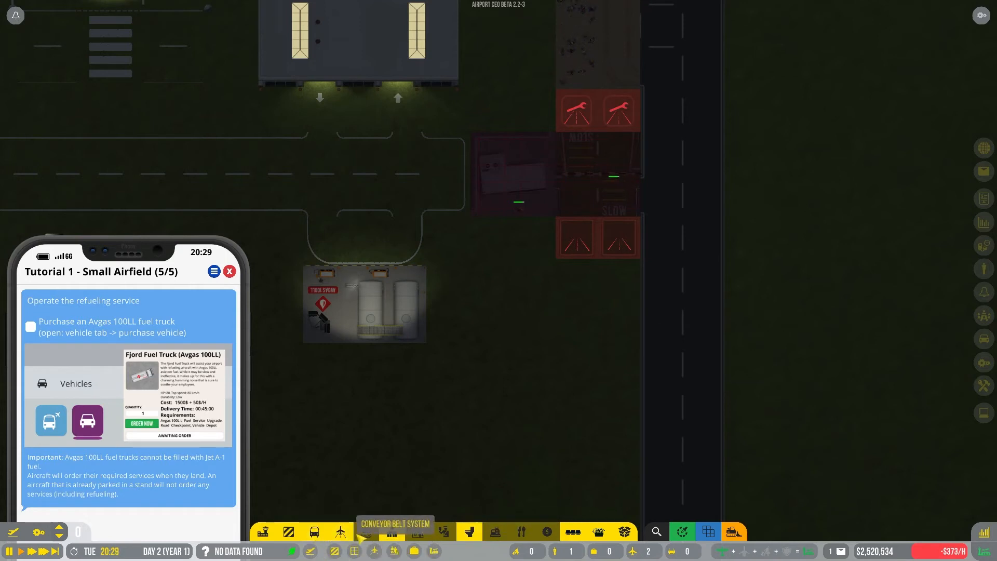
mouse_move(339, 532)
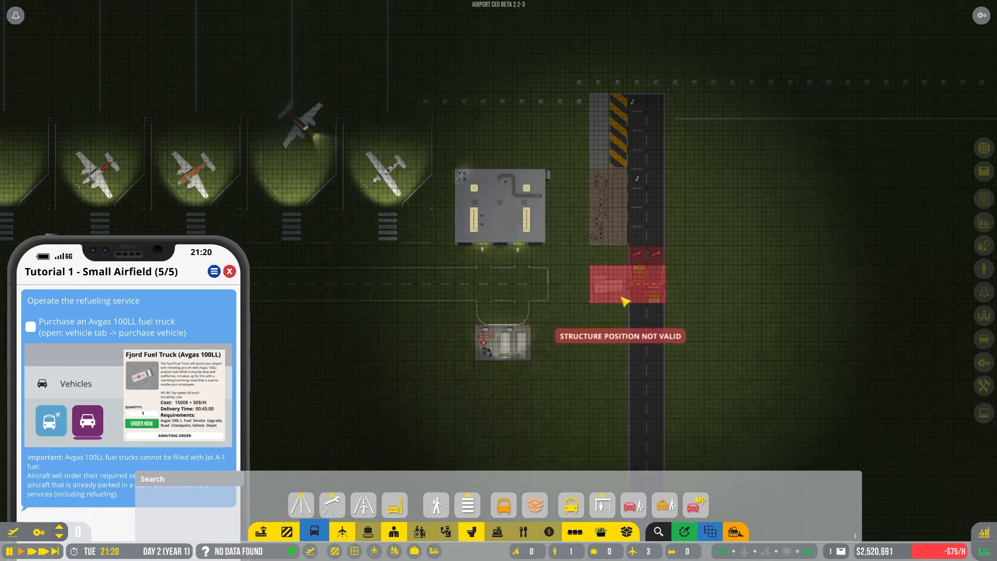
mouse_move(577, 303)
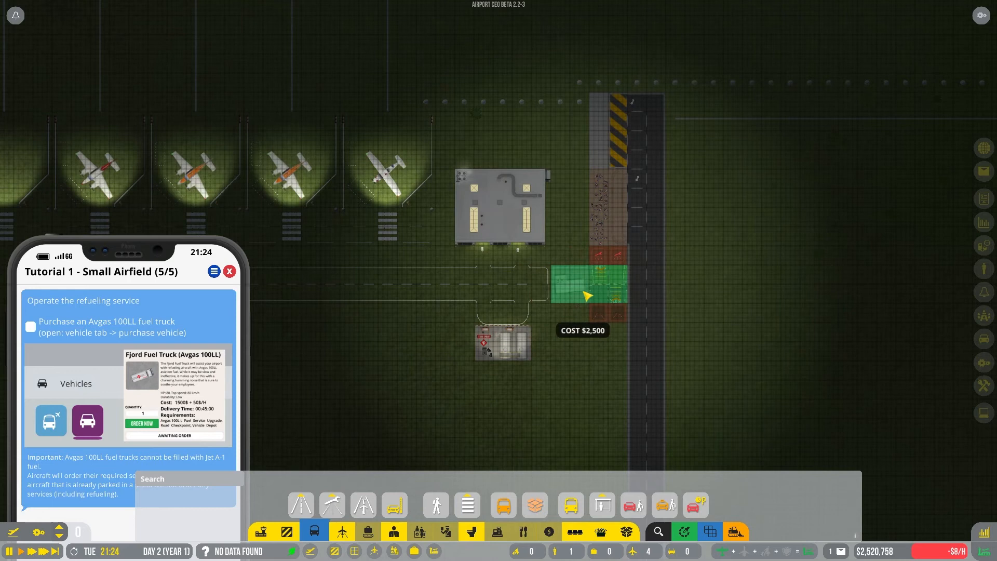
mouse_move(601, 292)
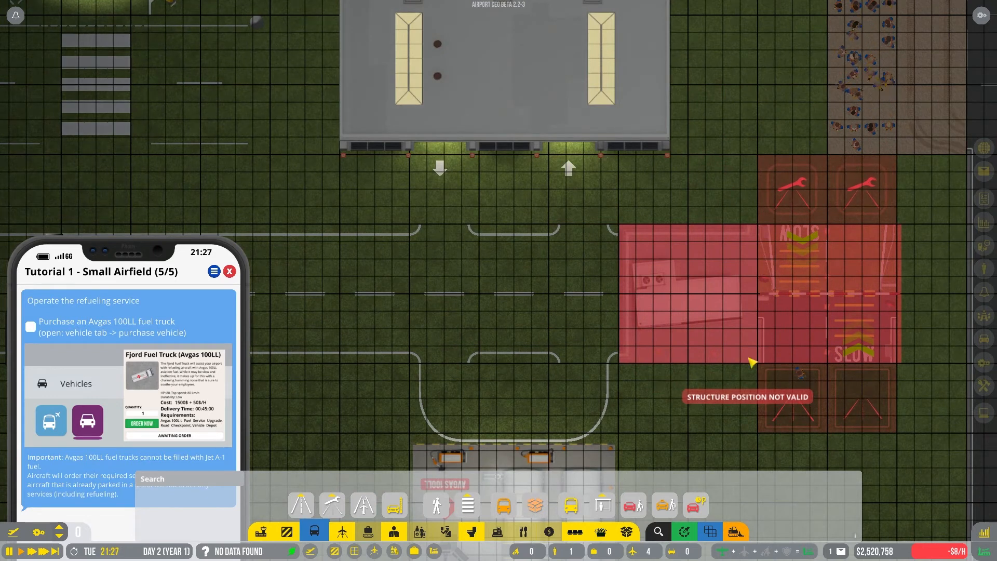
mouse_move(820, 416)
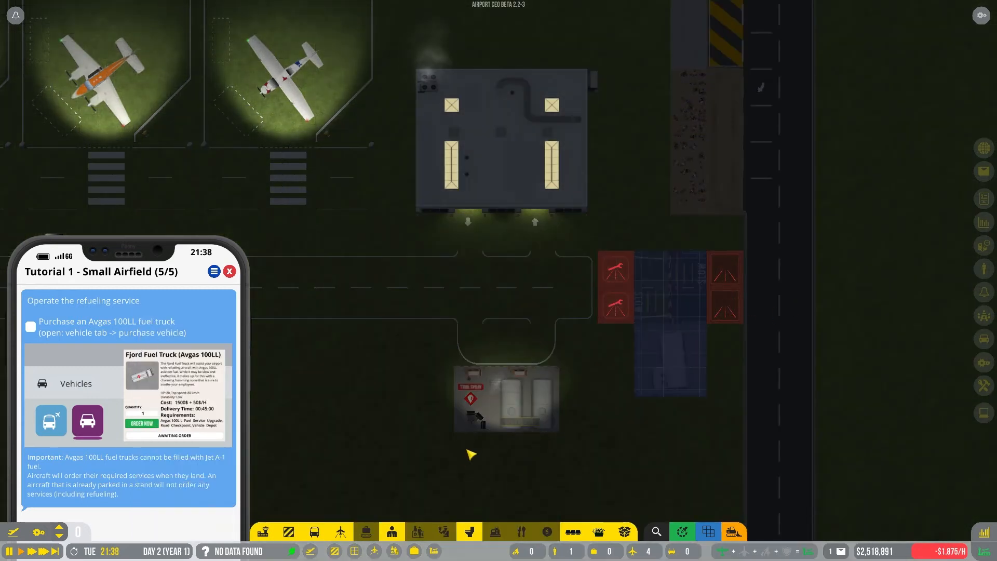
mouse_move(339, 532)
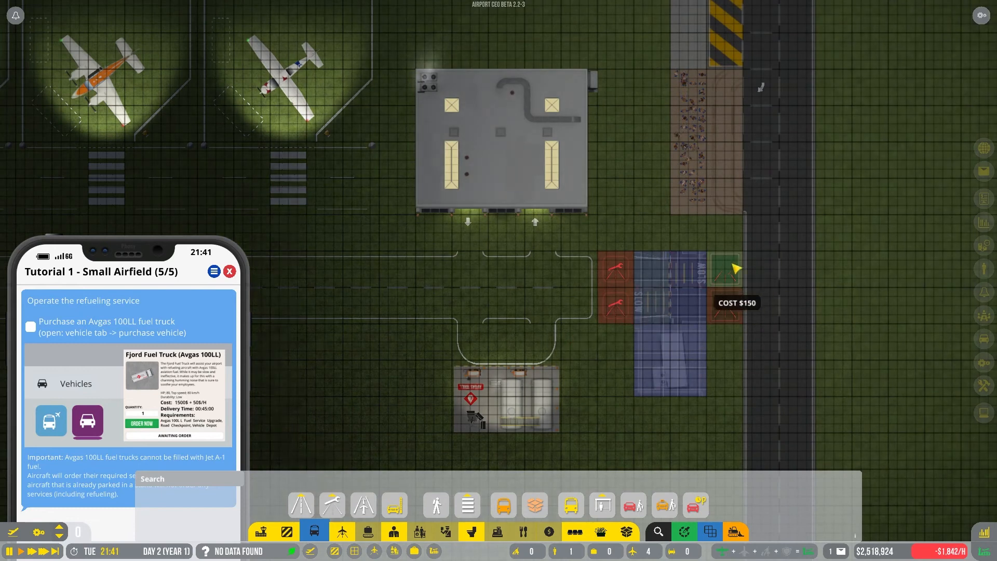
mouse_move(468, 505)
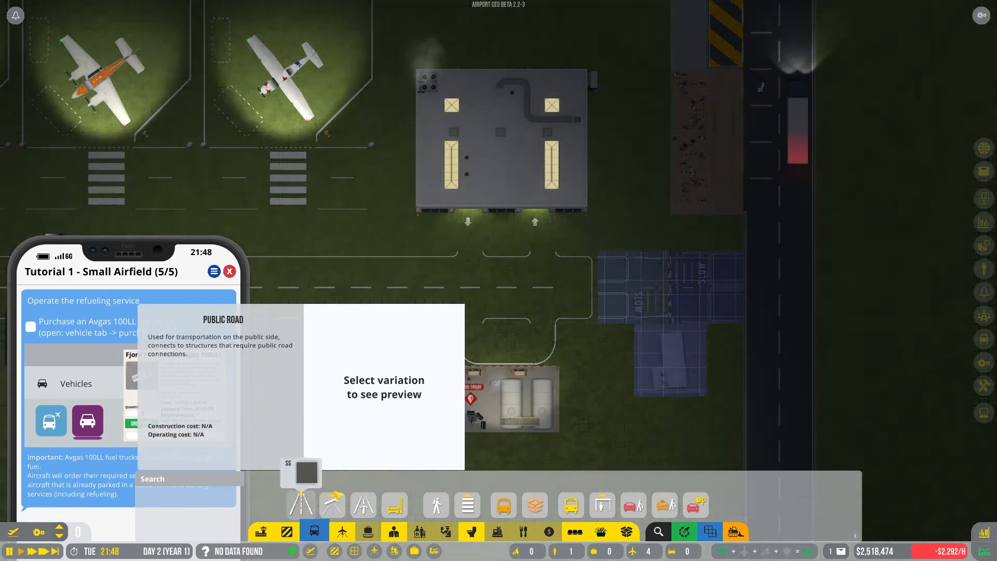
Select the public road to build beside the vehicle parking area.
click(312, 530)
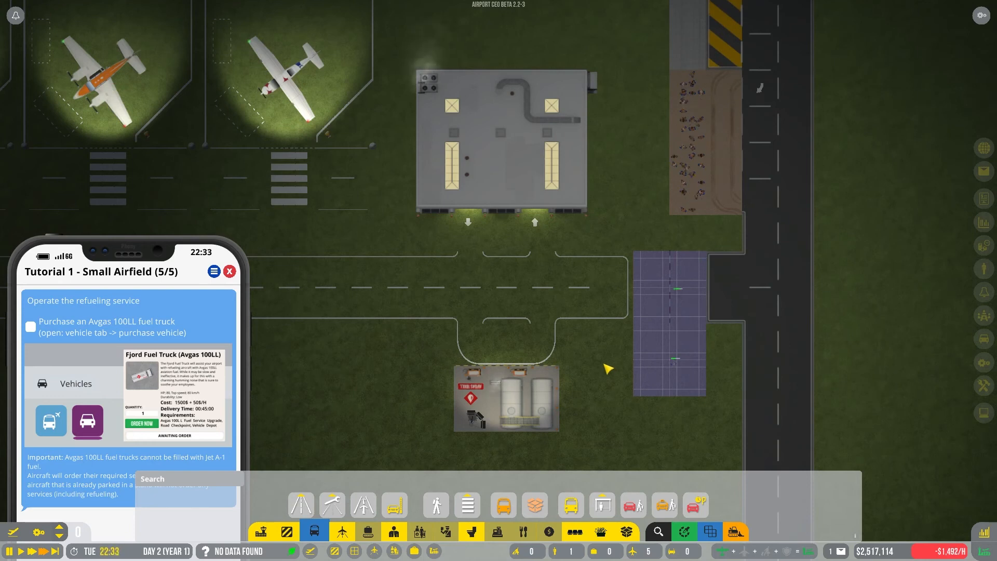
mouse_move(254, 401)
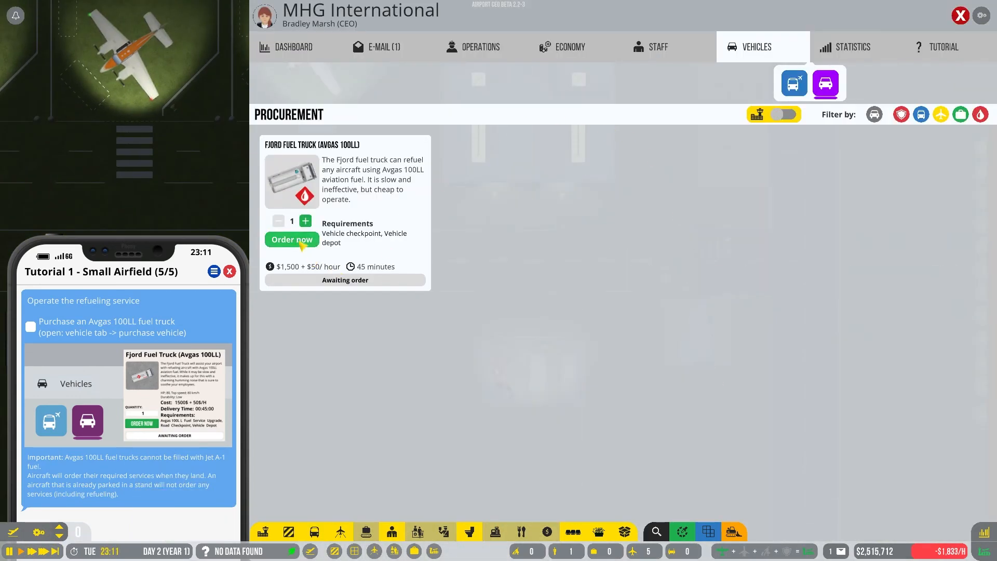
Order one Fjord Fuel Truck (Avgas 100LL) from the procurement list.
click(291, 240)
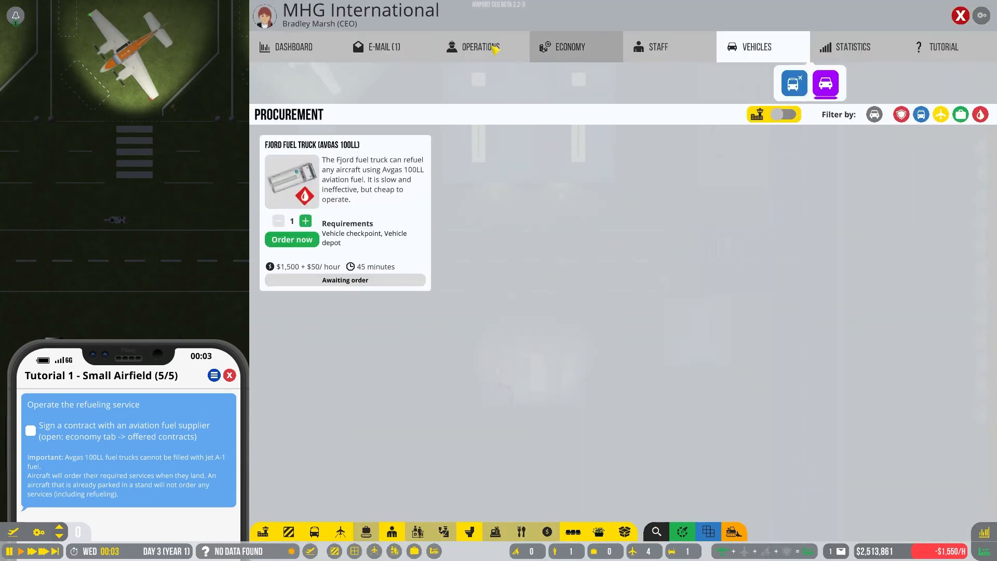
Sign the Nature Fuel proposal from Economy's offered contracts, then close it.
click(569, 46)
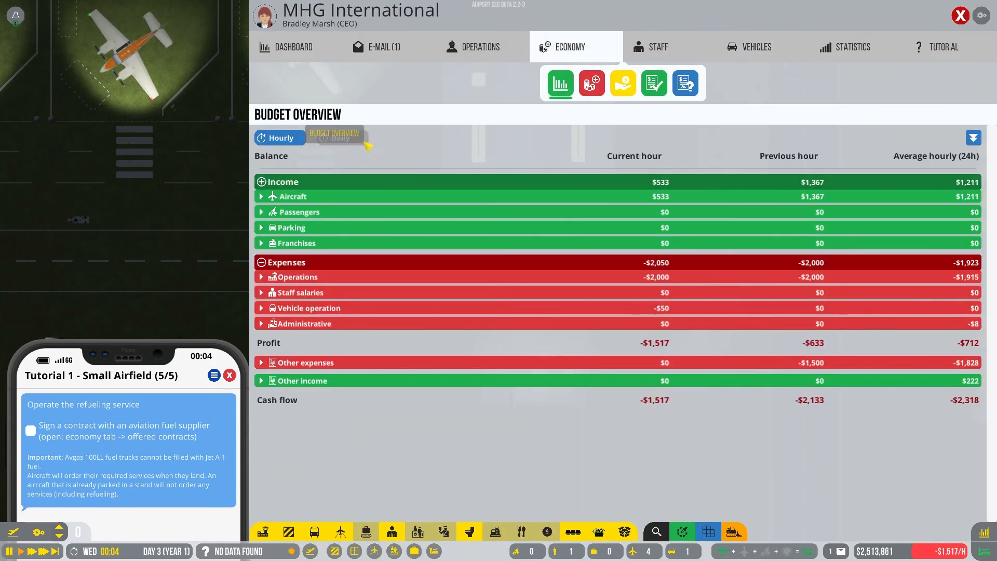
click(685, 83)
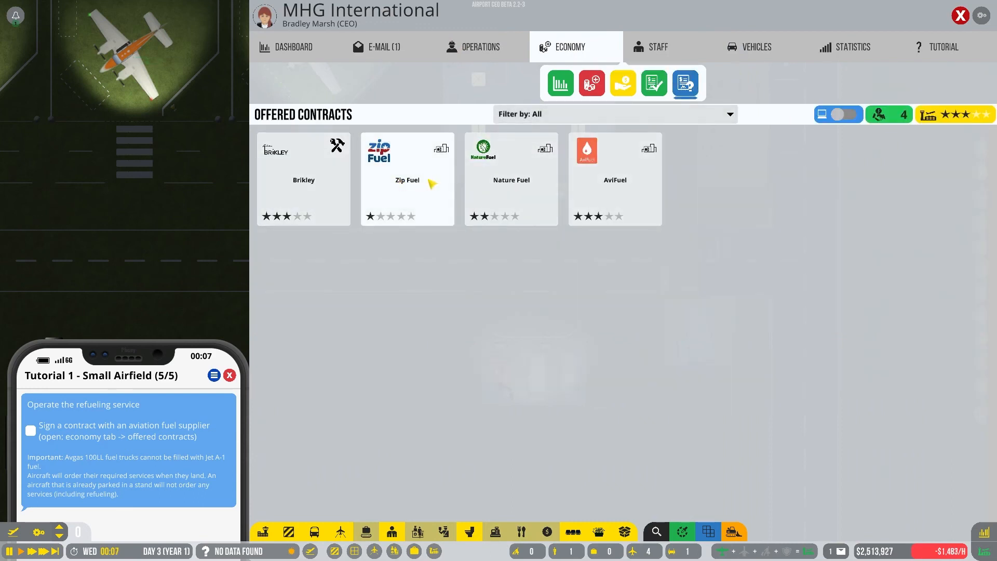
mouse_move(524, 172)
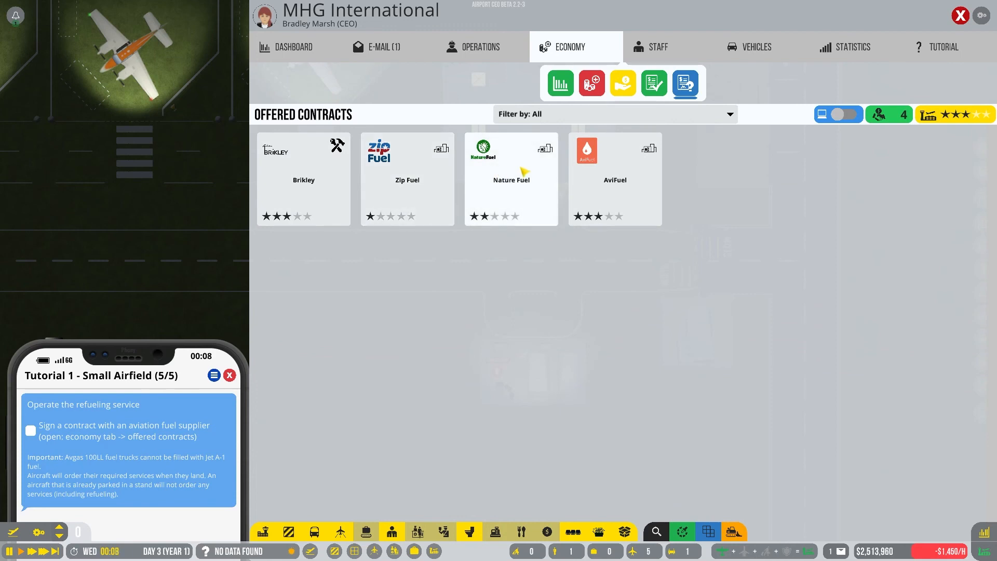
click(510, 179)
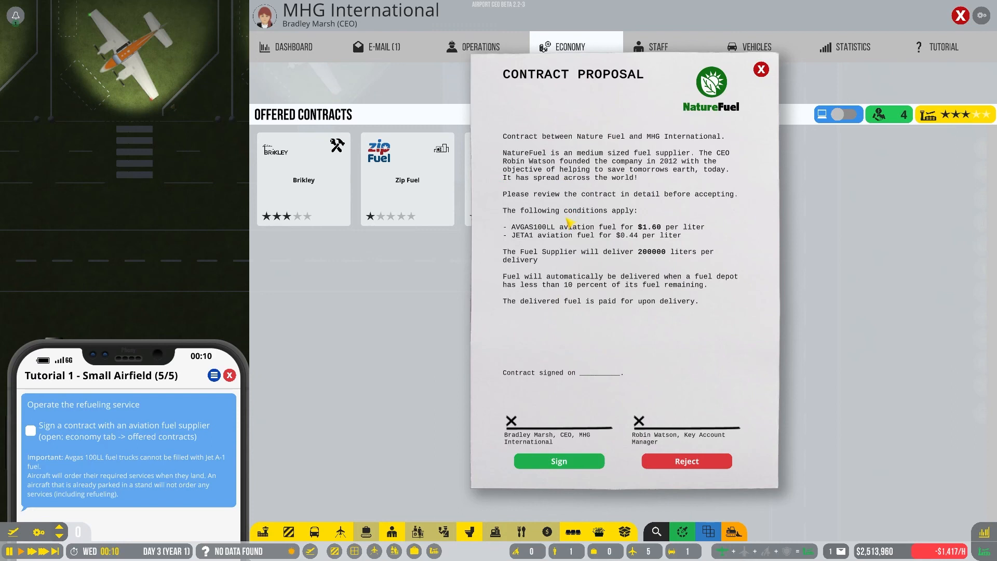
mouse_move(578, 350)
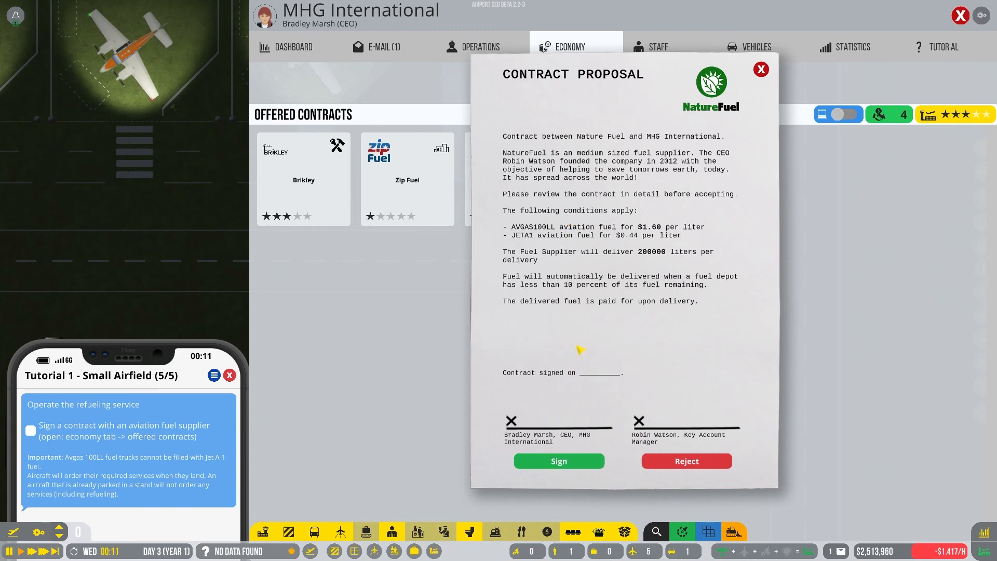
mouse_move(579, 275)
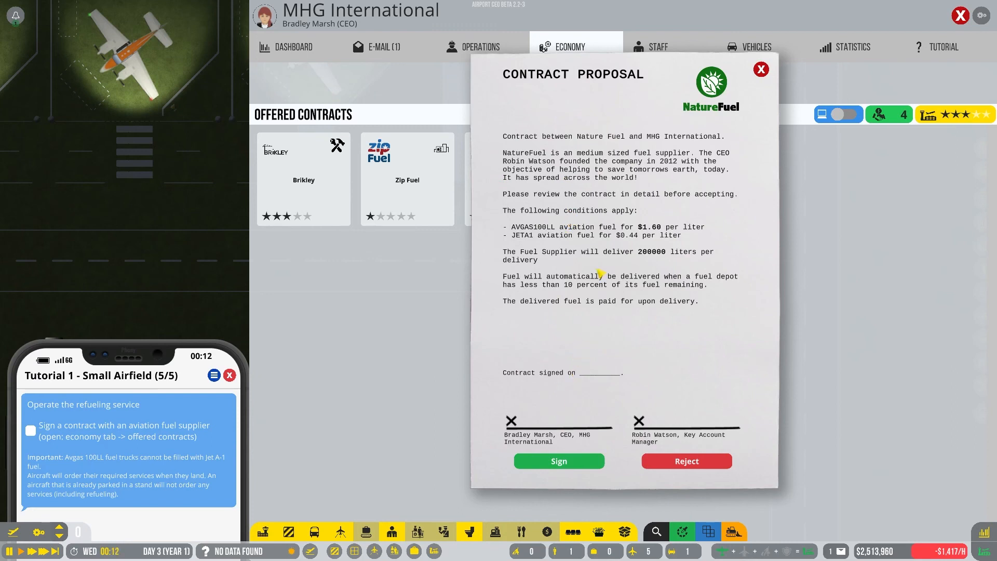
click(558, 460)
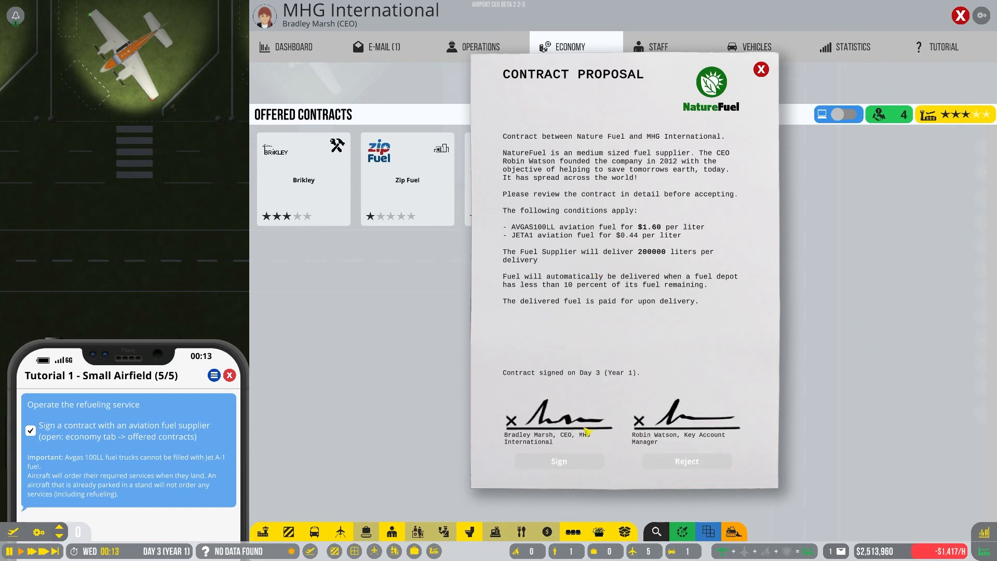
click(760, 68)
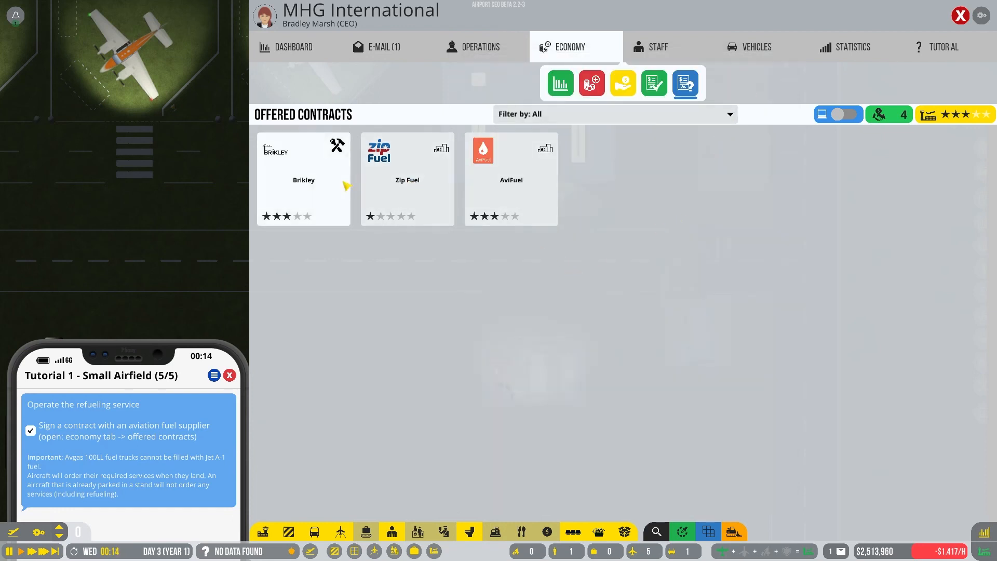